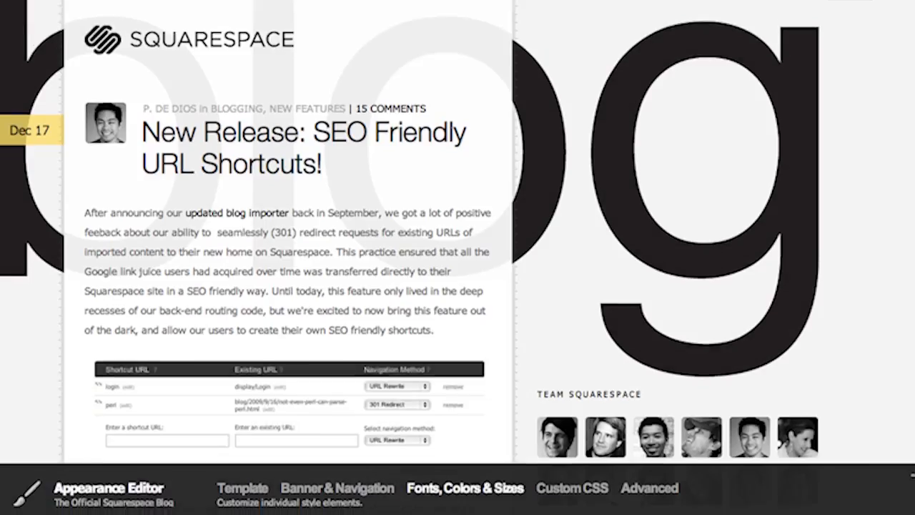
Step: Run aireplay-ng -9 mon0, confirming injection works and 2 APs are found
click(463, 485)
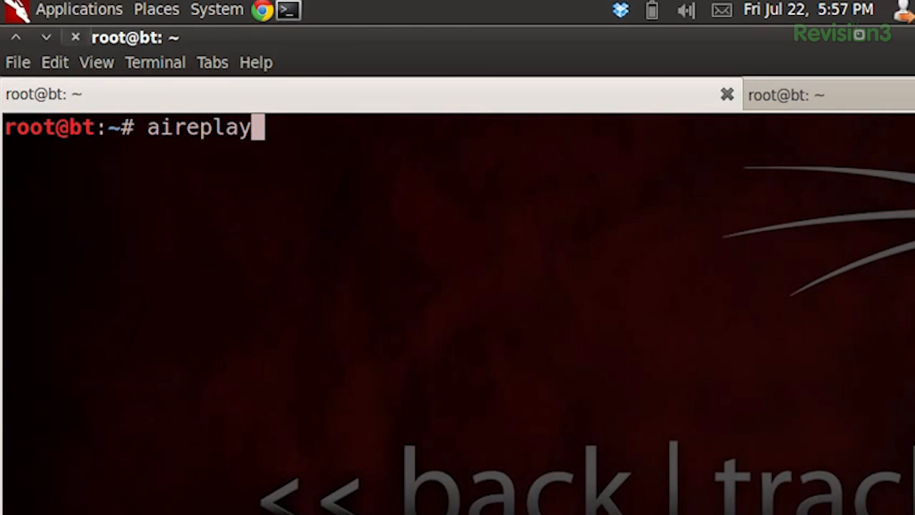
text(-ng -9 mon0)
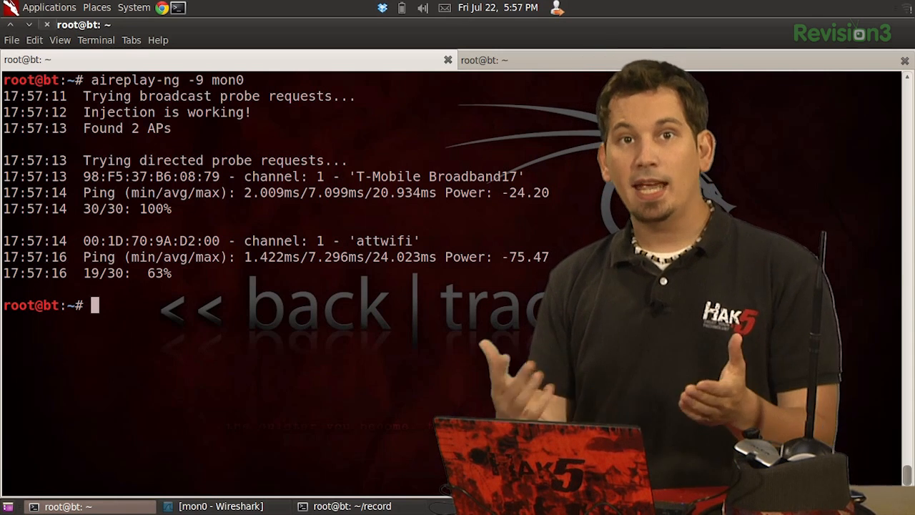
Step: Run mdk3 to display its usage and test modes, paging through the text
text(mdk)
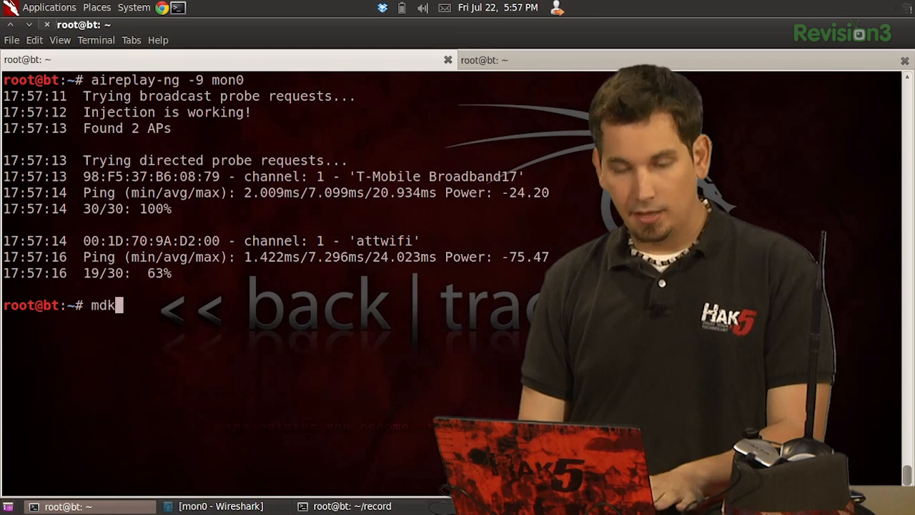
key(Return)
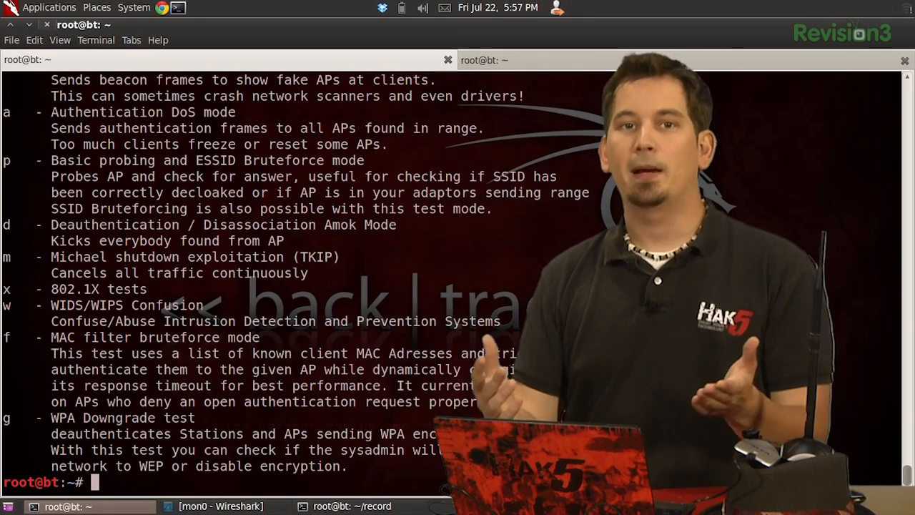
text(mdk3)
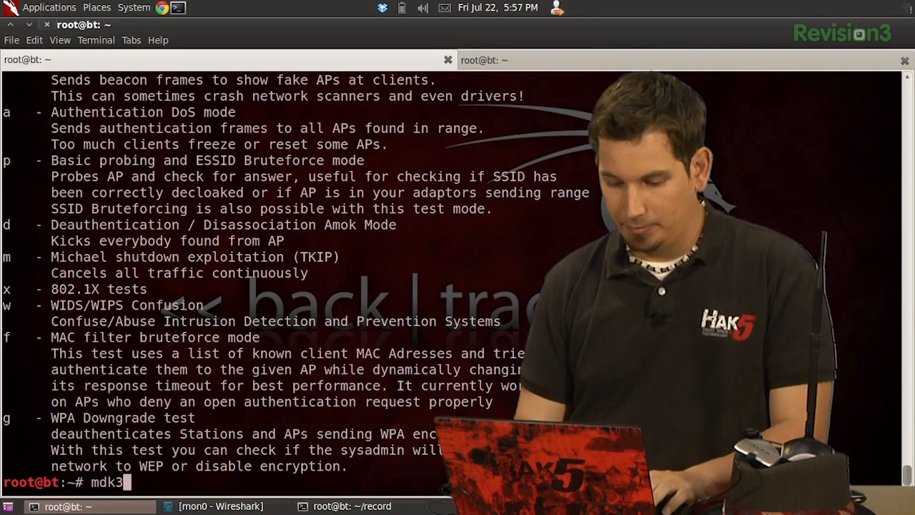
key(Return)
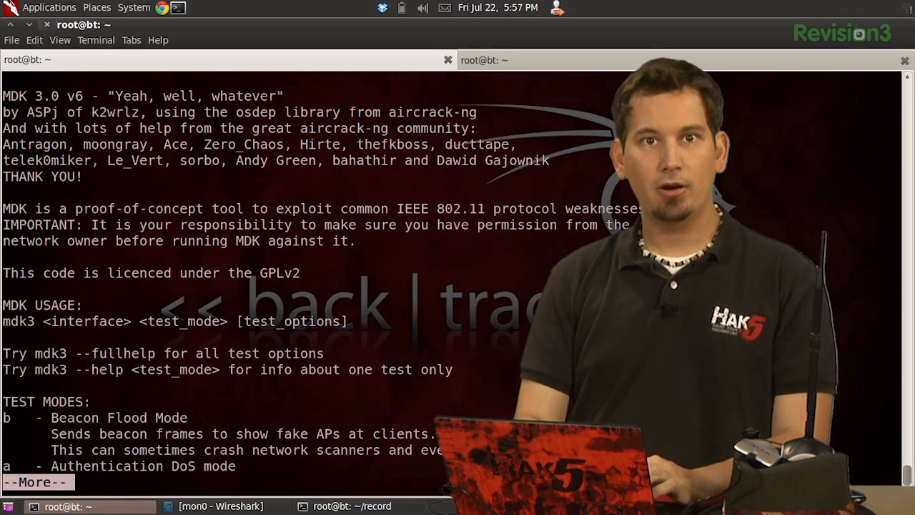
key(space)
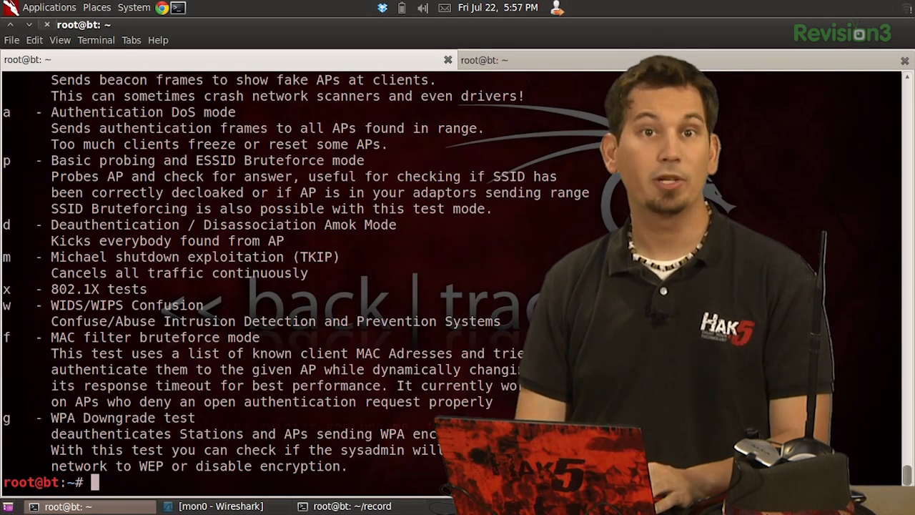
Step: Run mdk3 --fullhelp to show the full help for all test options
text(mdk3)
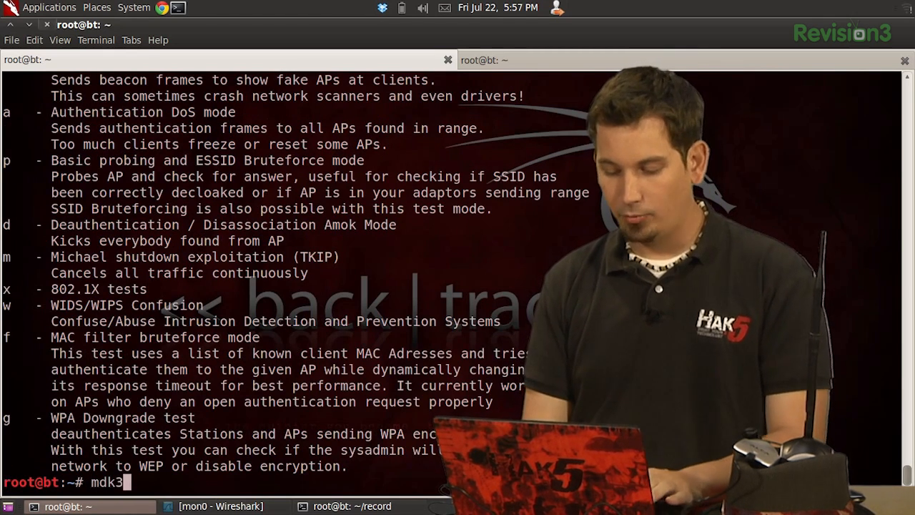
text(--fullhelp)
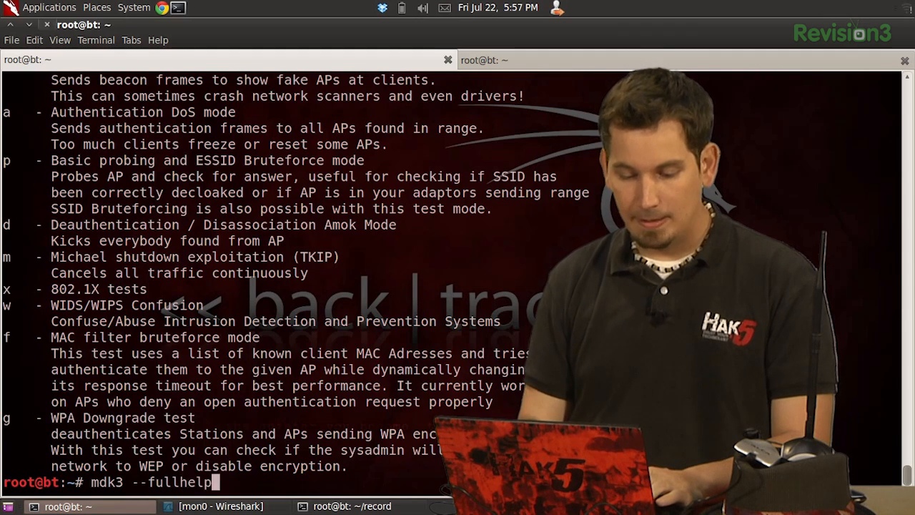
key(Return)
text(mdk3 --help b)
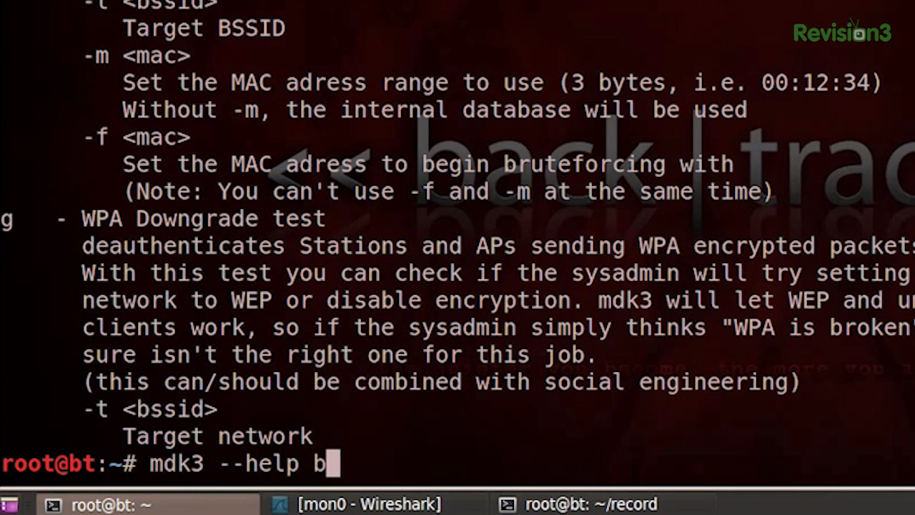
Step: Run mdk3 --help b to read the beacon flood mode help
key(Return)
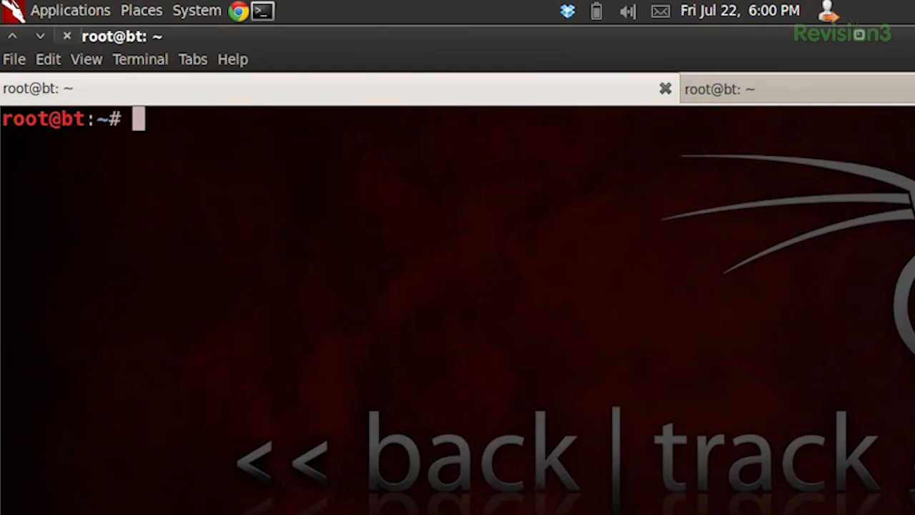
Step: Run mdk3 mon0 b -f ssid.list -g -a -c 11 to flood fake beacons on channel 11
text(mdk3)
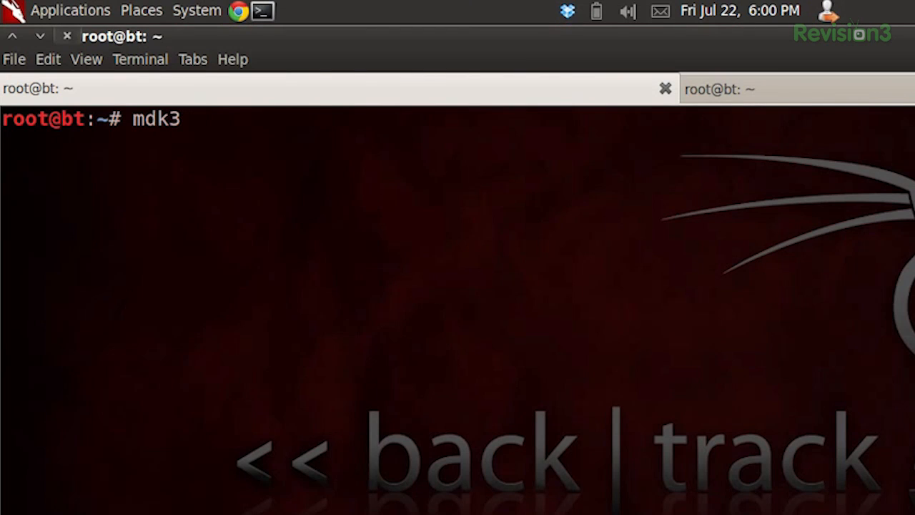
text(mon0 b -f ssid.)
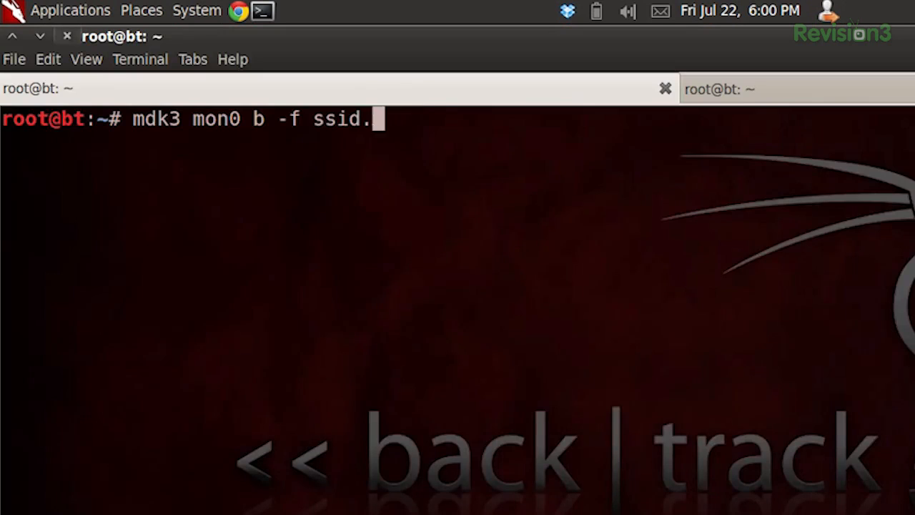
text(list -)
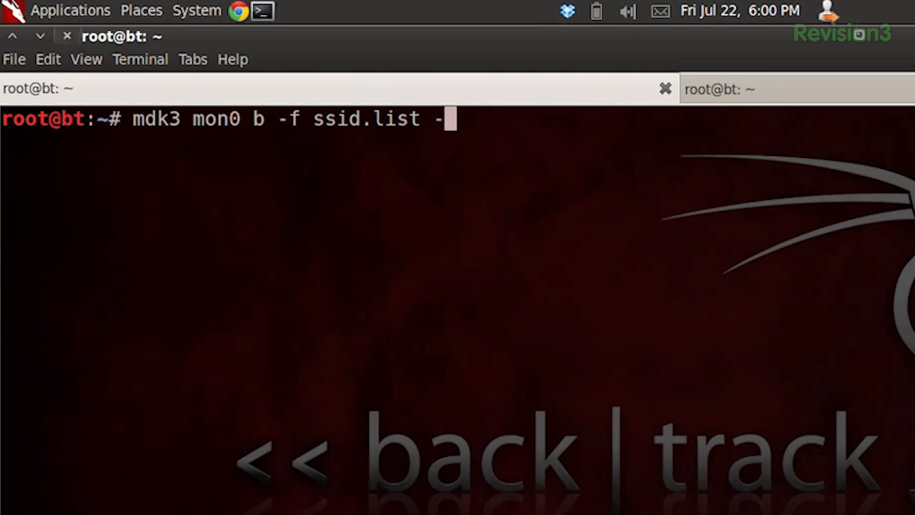
text(g -a -c 11)
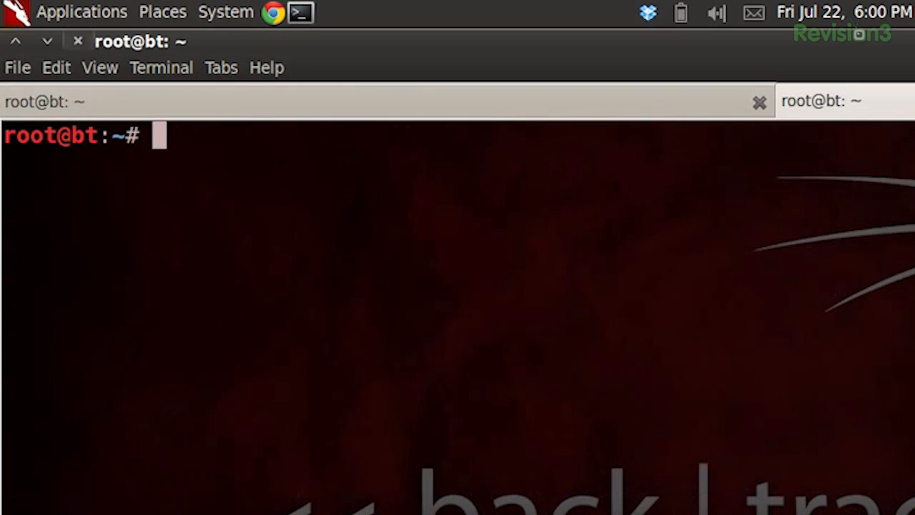
Step: Run ifconfig wlan0, then iwlist wlan0 scan | grep ESSID to list network names
text(ifconfig wlan0)
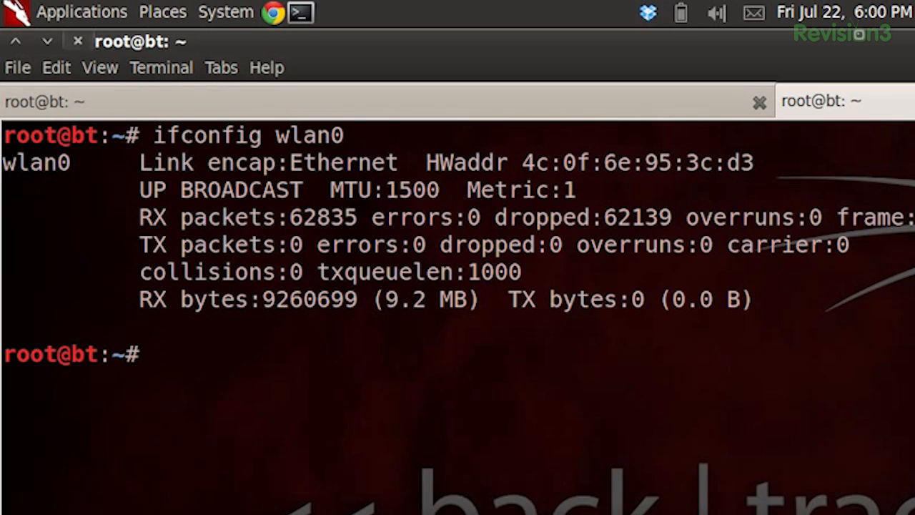
text(iwl)
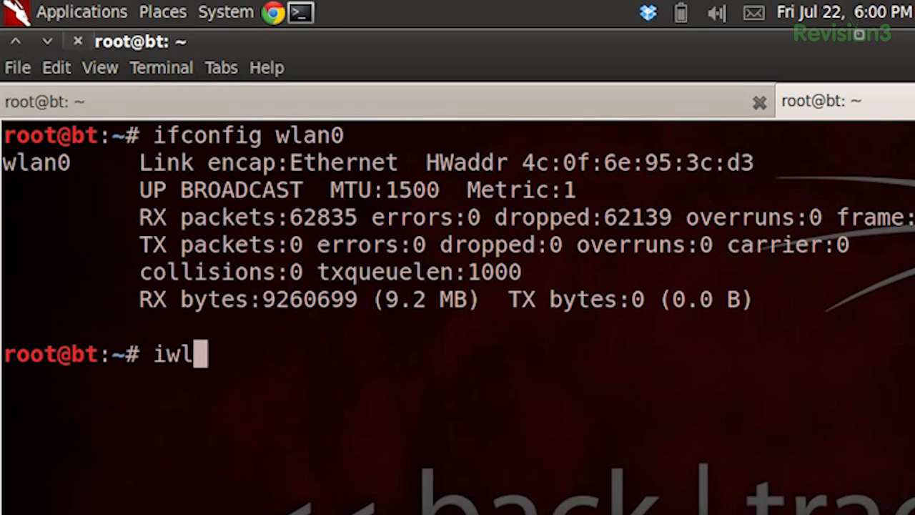
text(ist wlan0 s)
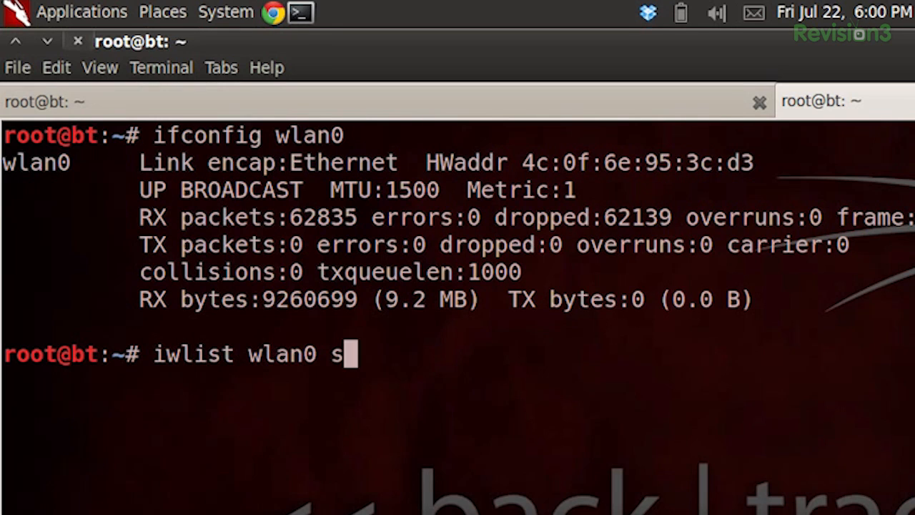
text(can | grep)
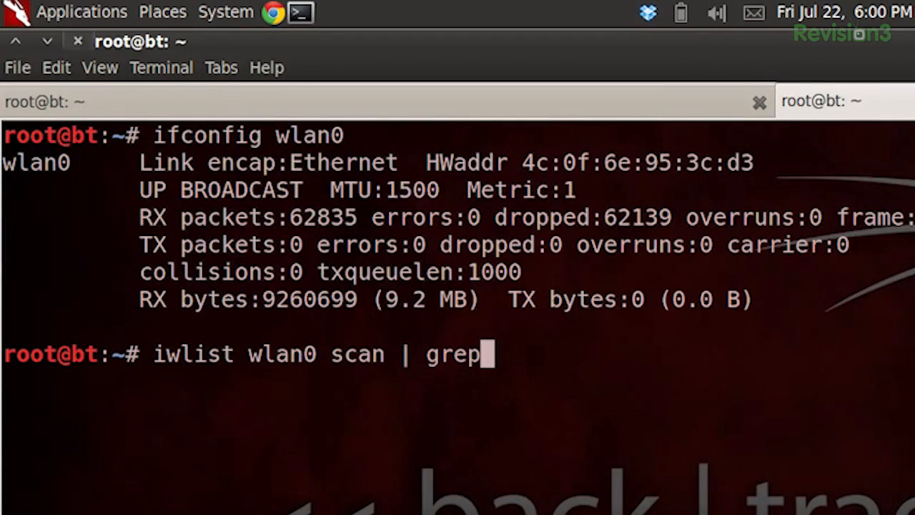
text(ESSID)
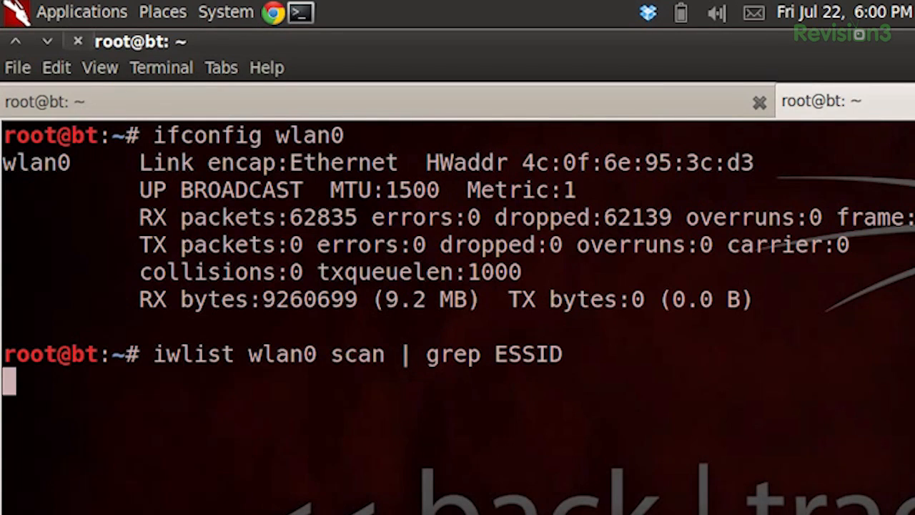